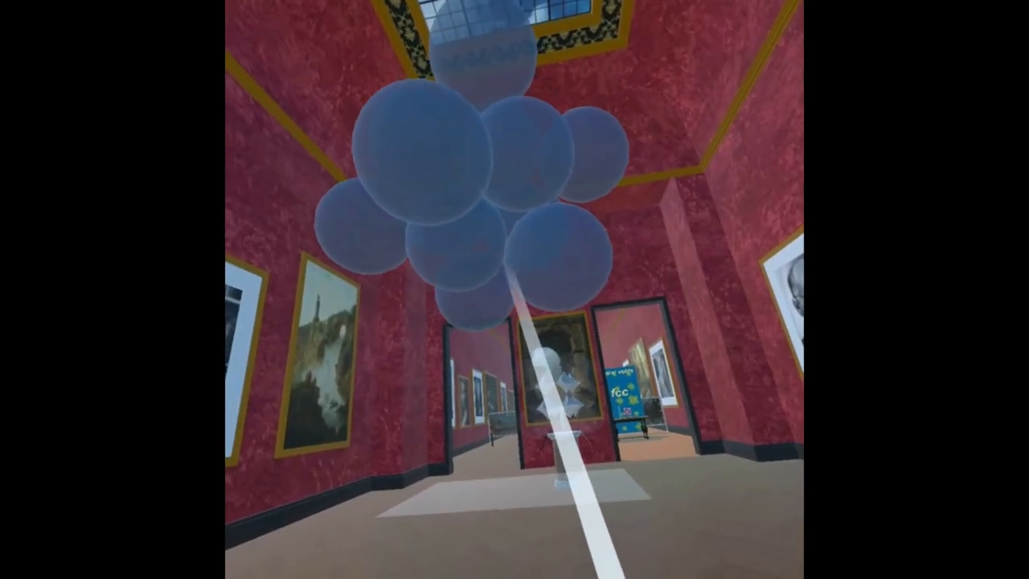
pyautogui.moveTo(515, 289)
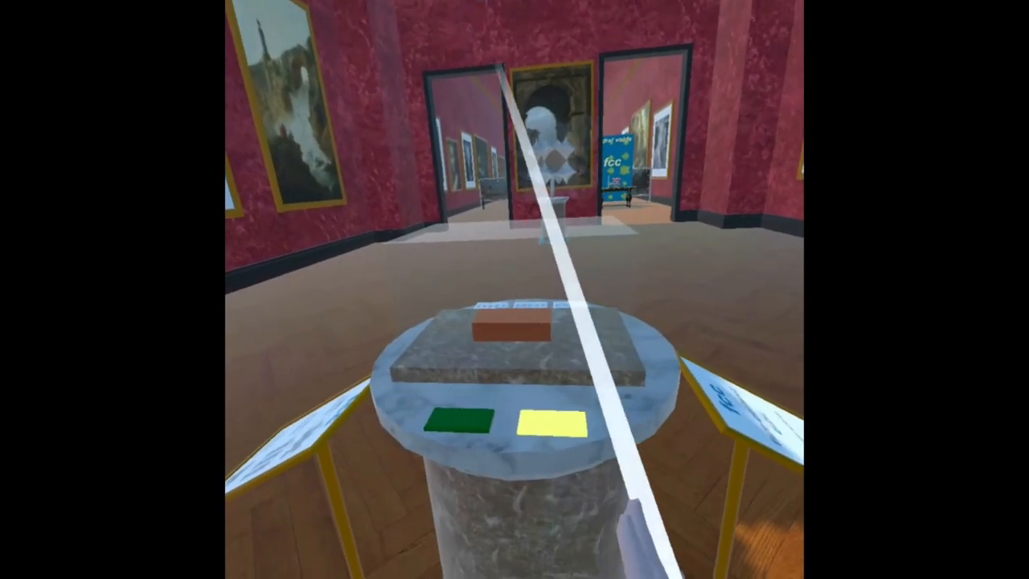